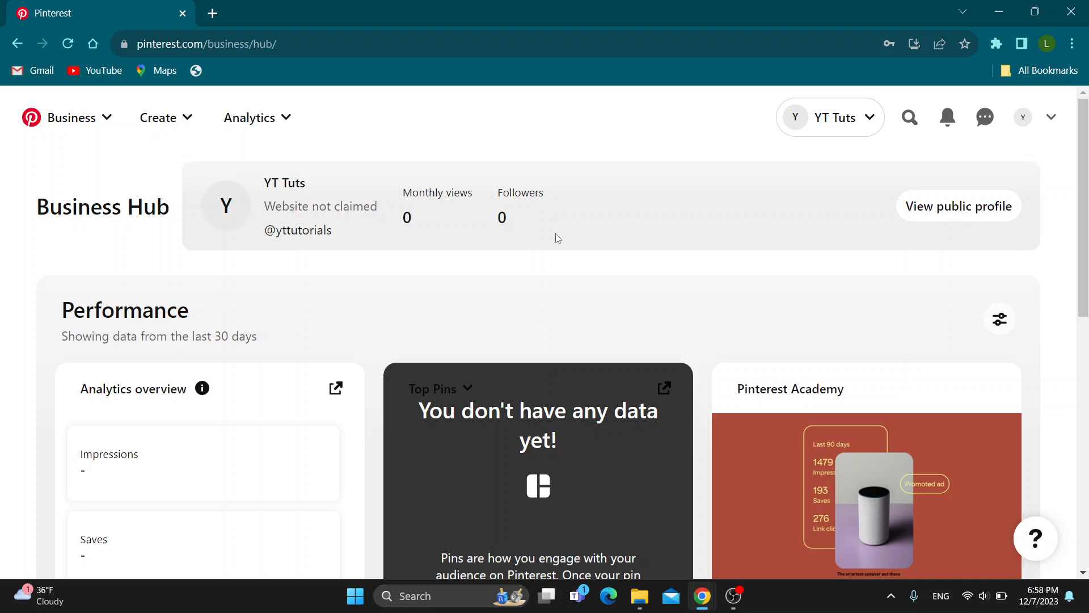
mouse_move(428, 134)
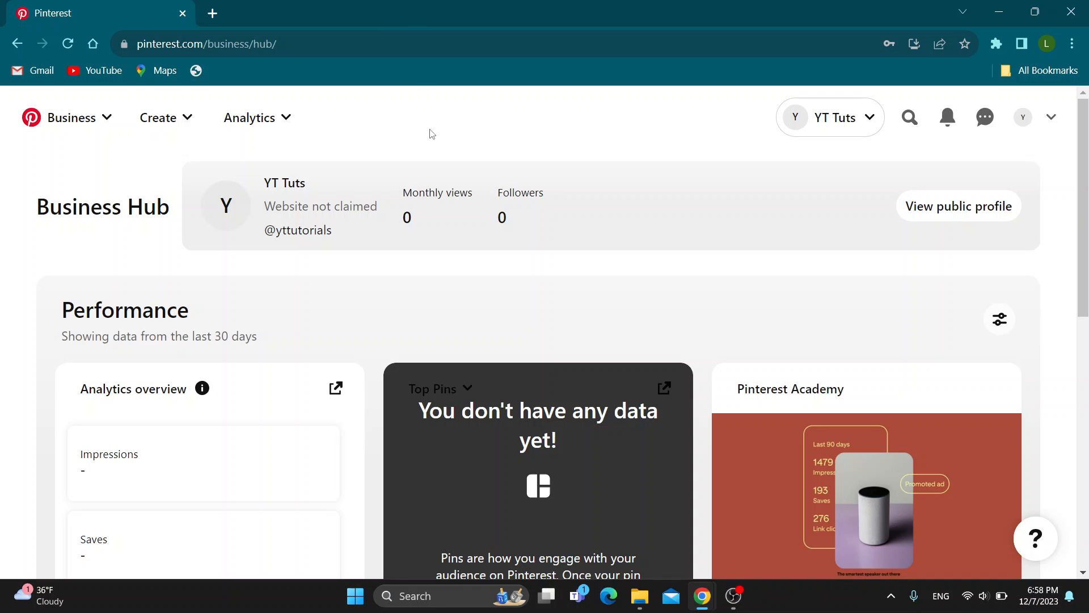
mouse_move(569, 241)
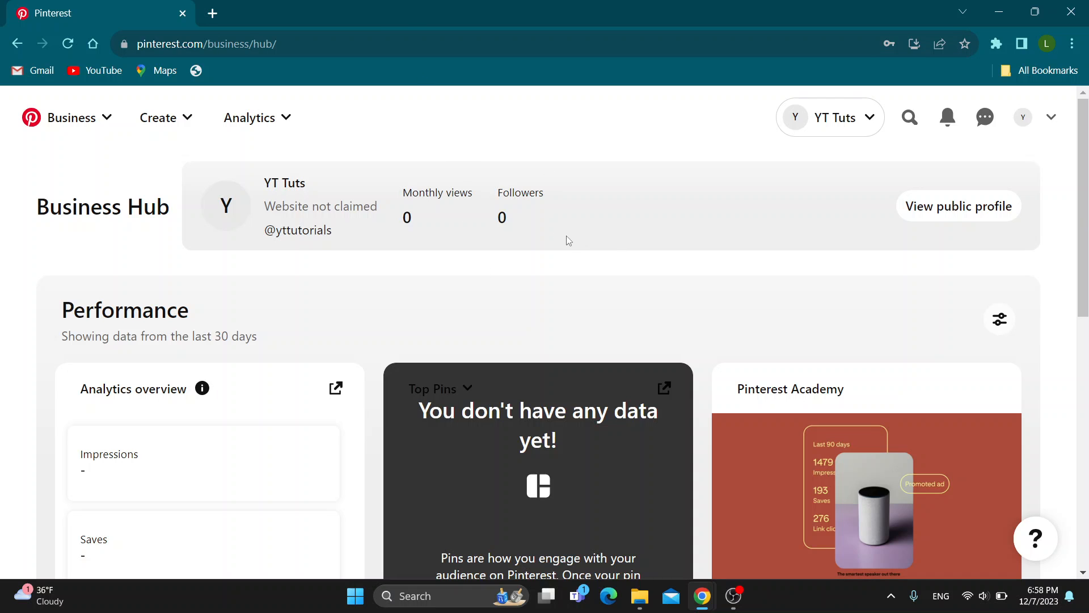
mouse_move(445, 264)
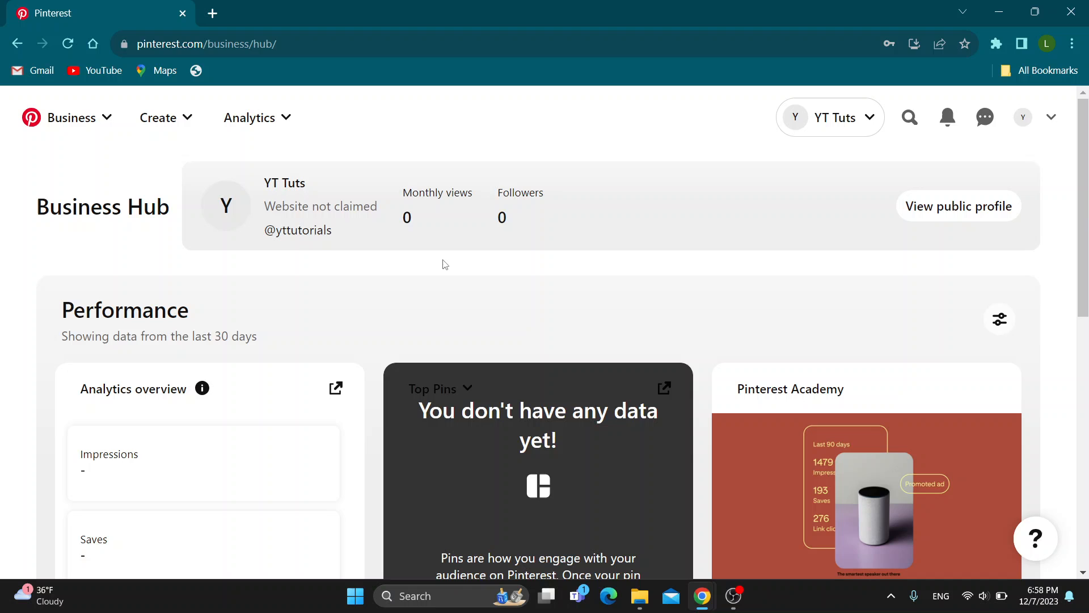
mouse_move(472, 345)
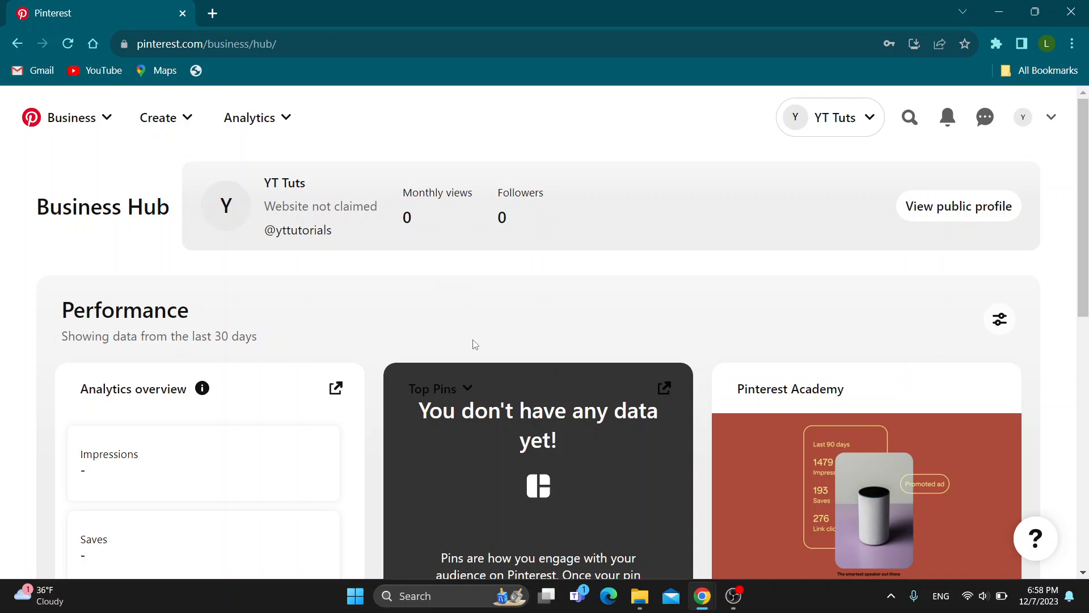
mouse_move(423, 283)
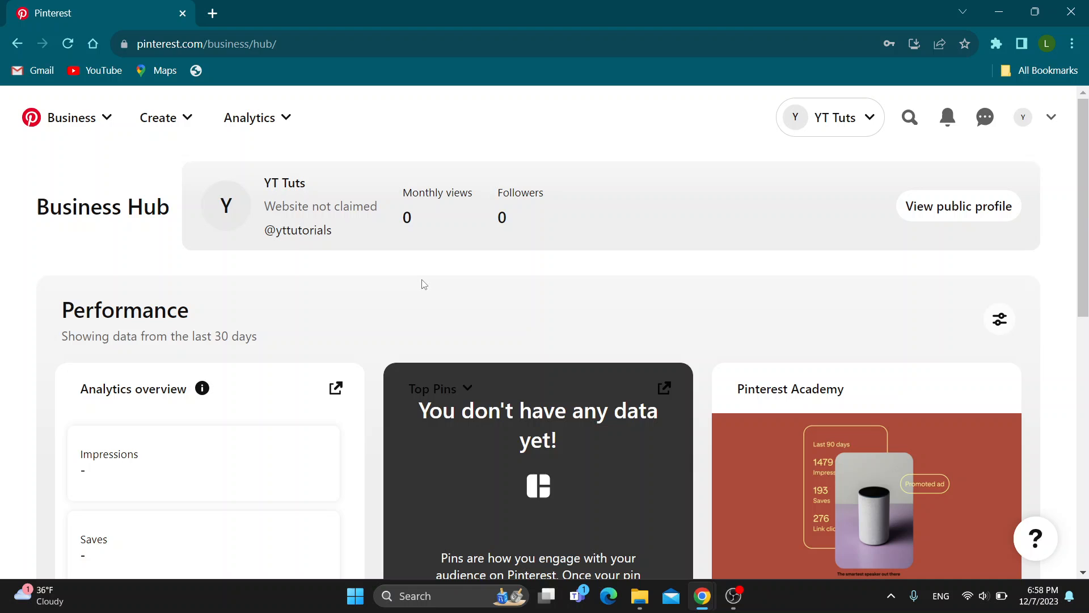
mouse_move(143, 294)
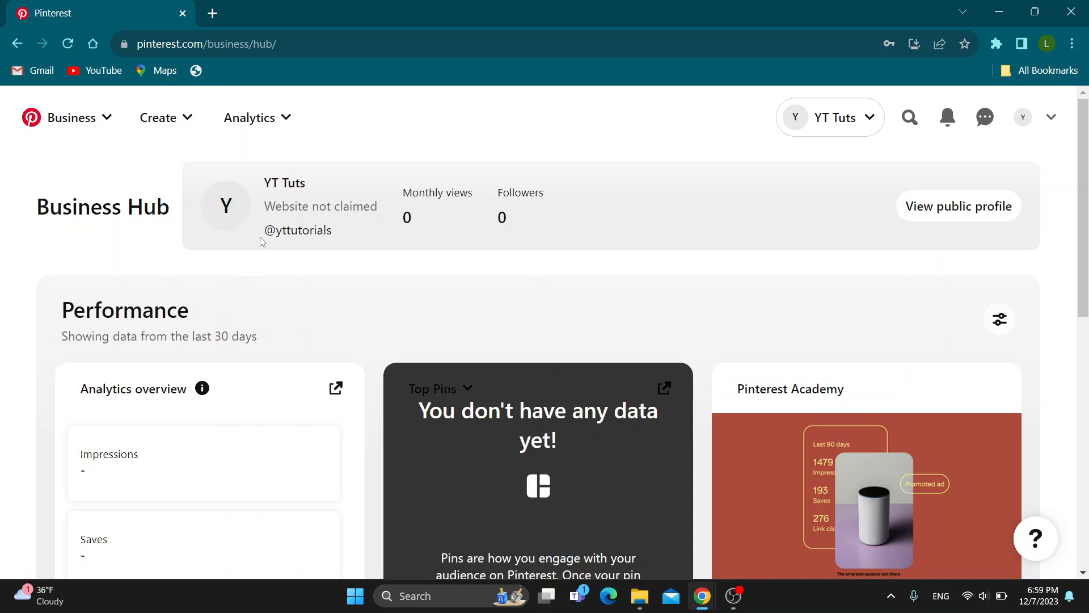
mouse_move(283, 256)
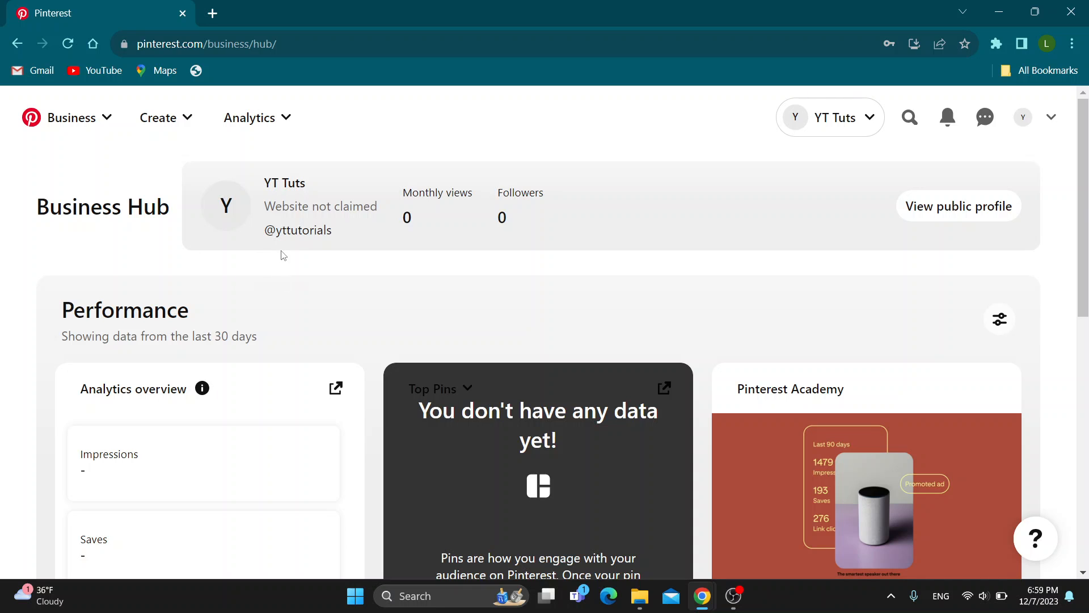
mouse_move(595, 175)
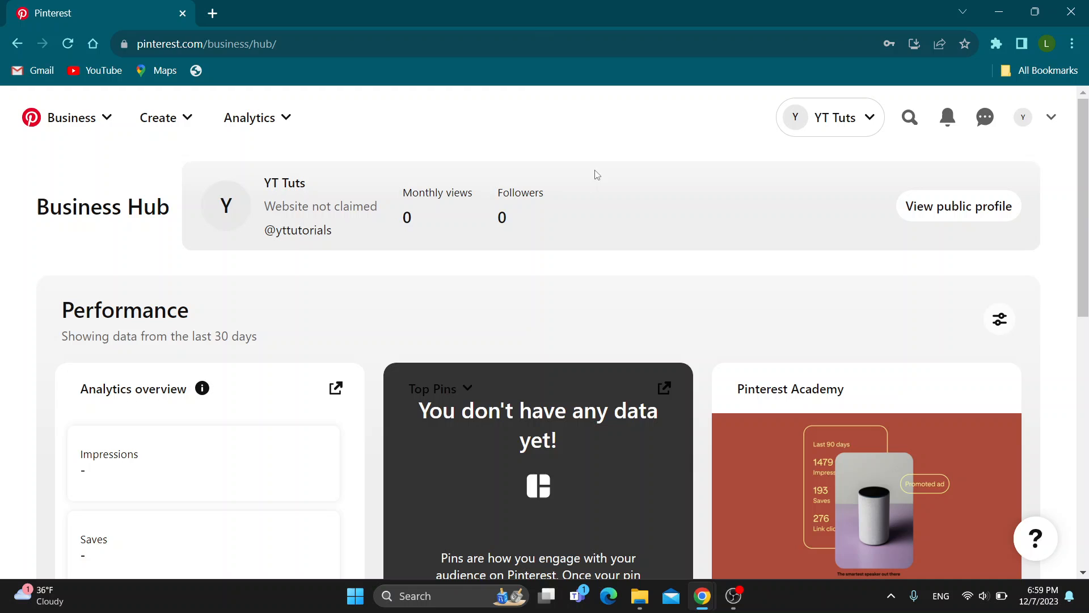
mouse_move(584, 230)
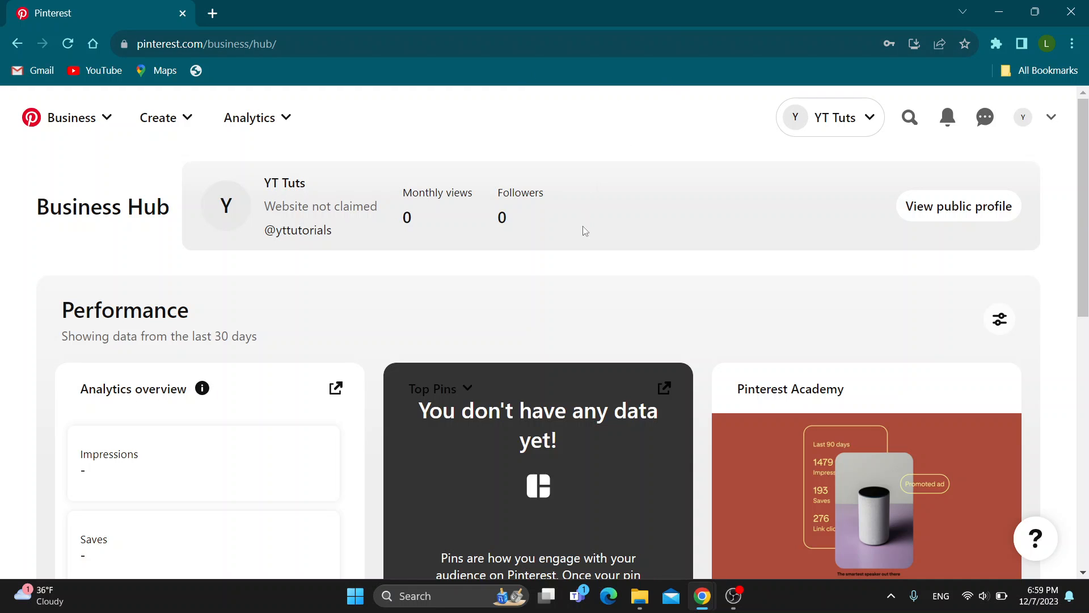
mouse_move(818, 115)
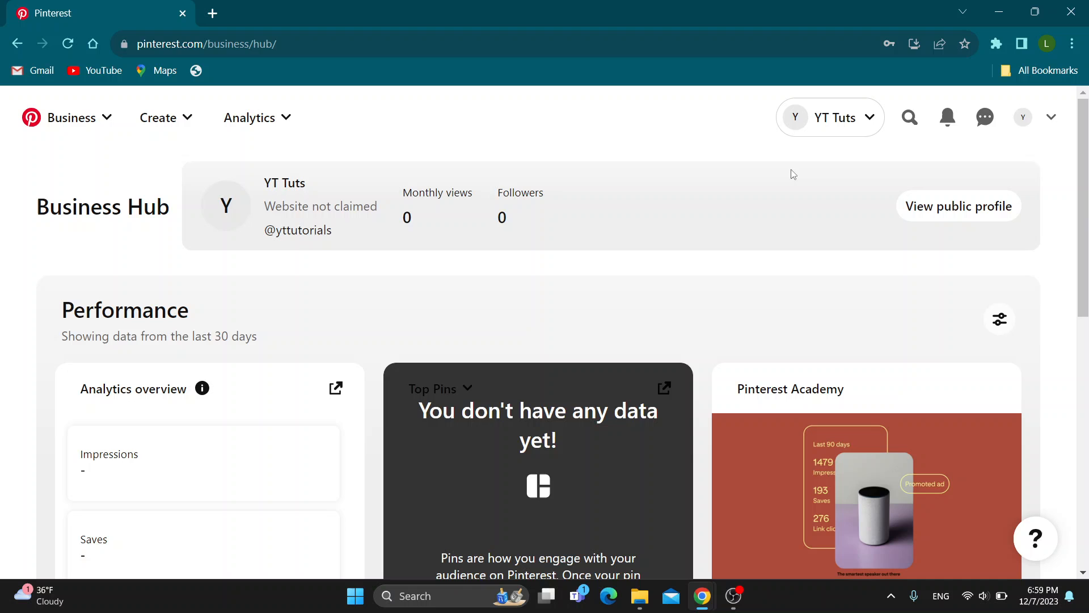
mouse_move(606, 239)
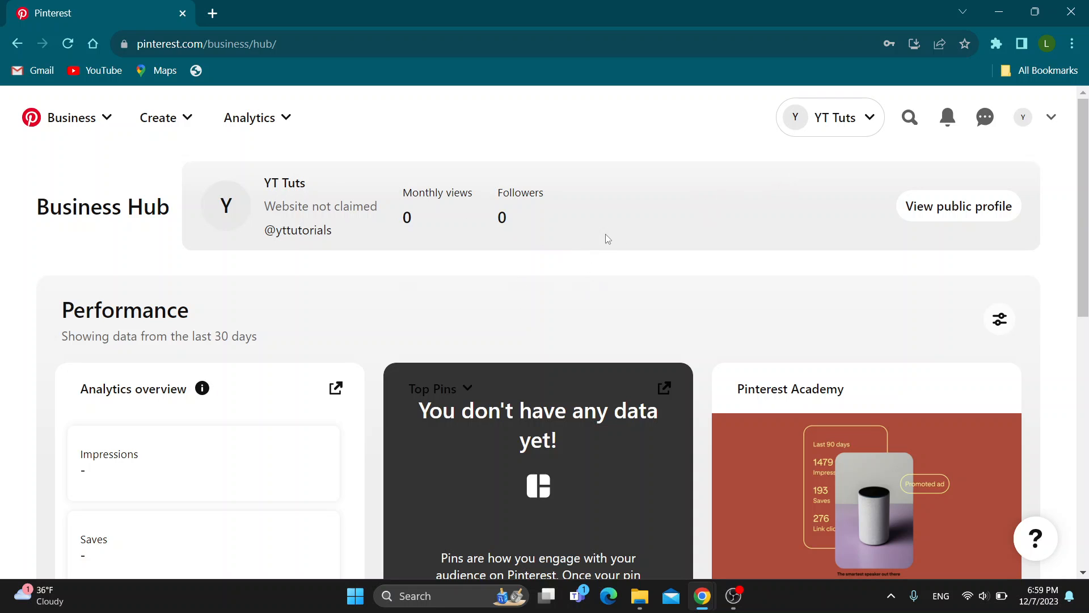
mouse_move(92, 239)
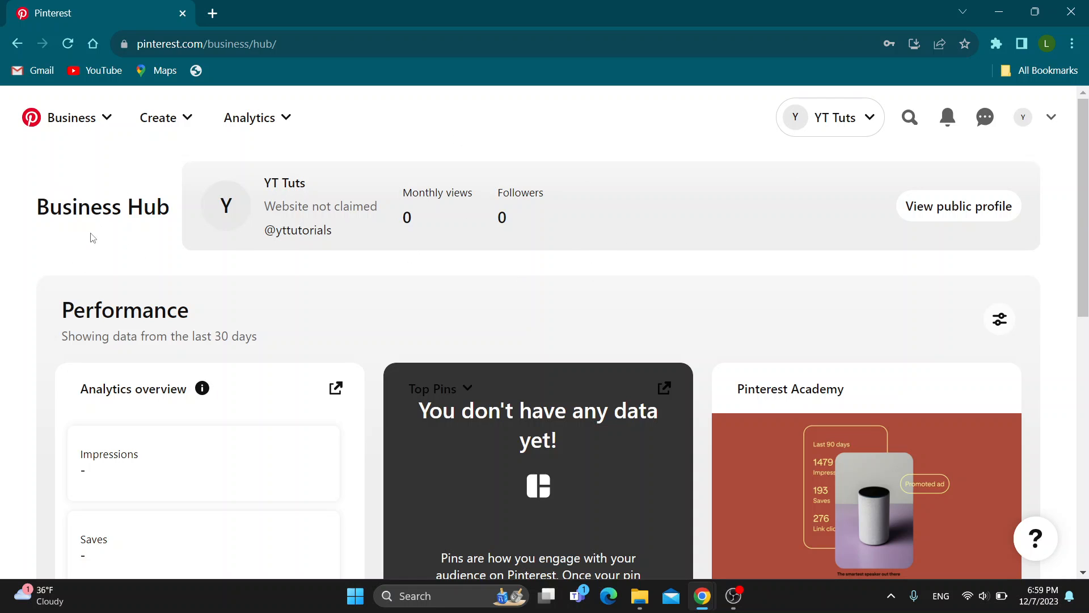
mouse_move(347, 101)
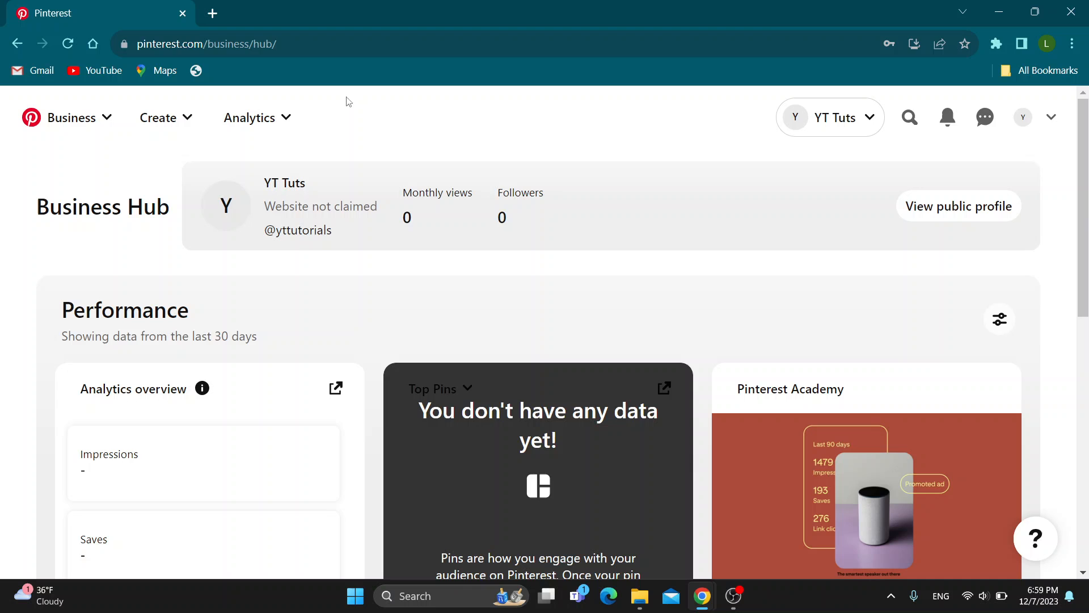
mouse_move(604, 224)
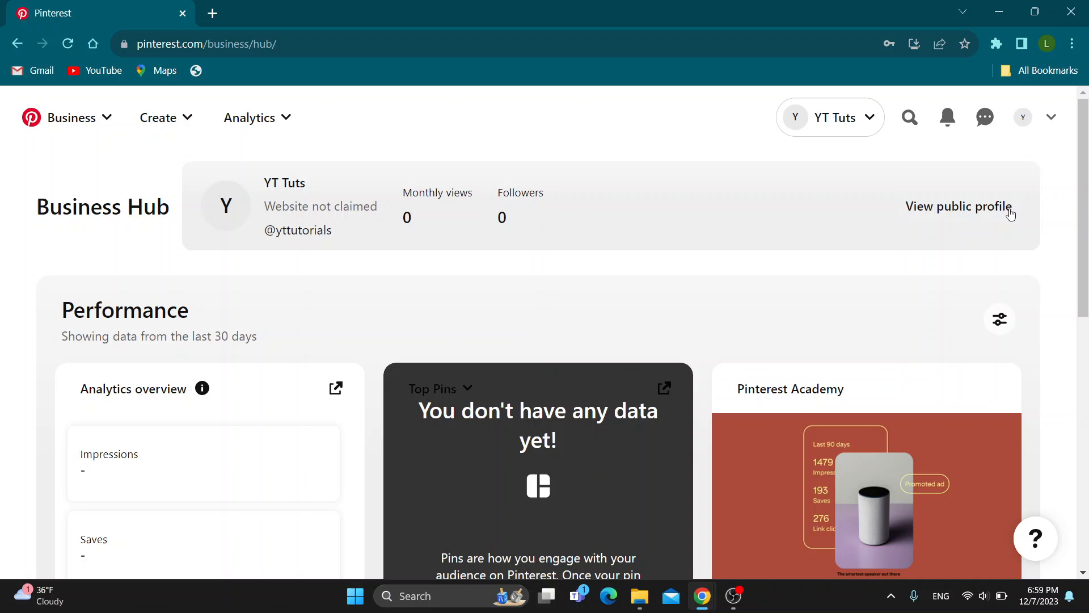
mouse_move(852, 114)
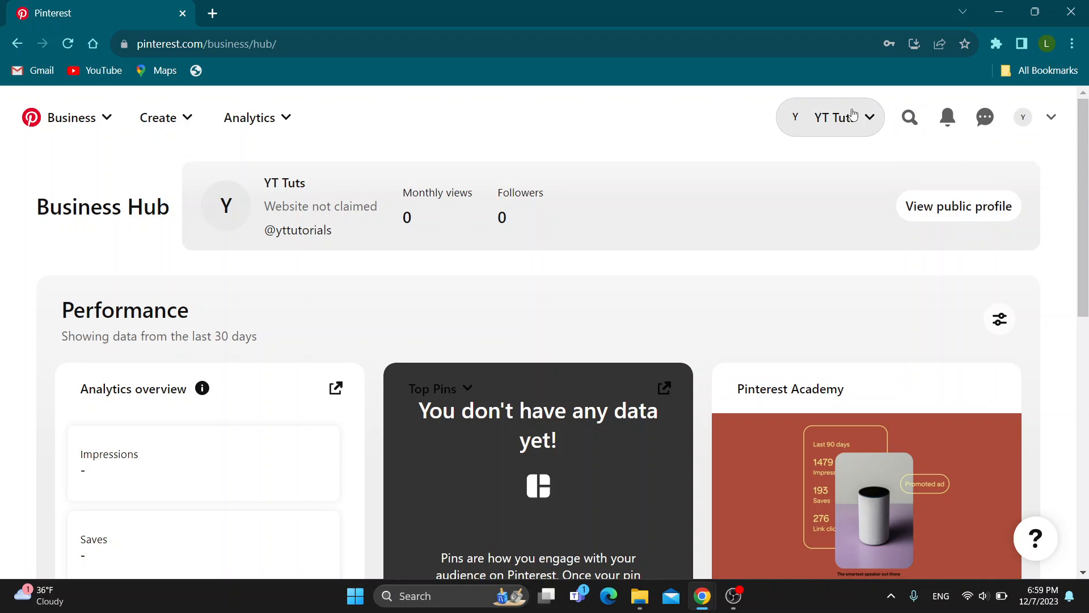
From the business assets list, enter the YT Tuts ad account in Ads Manager
click(830, 117)
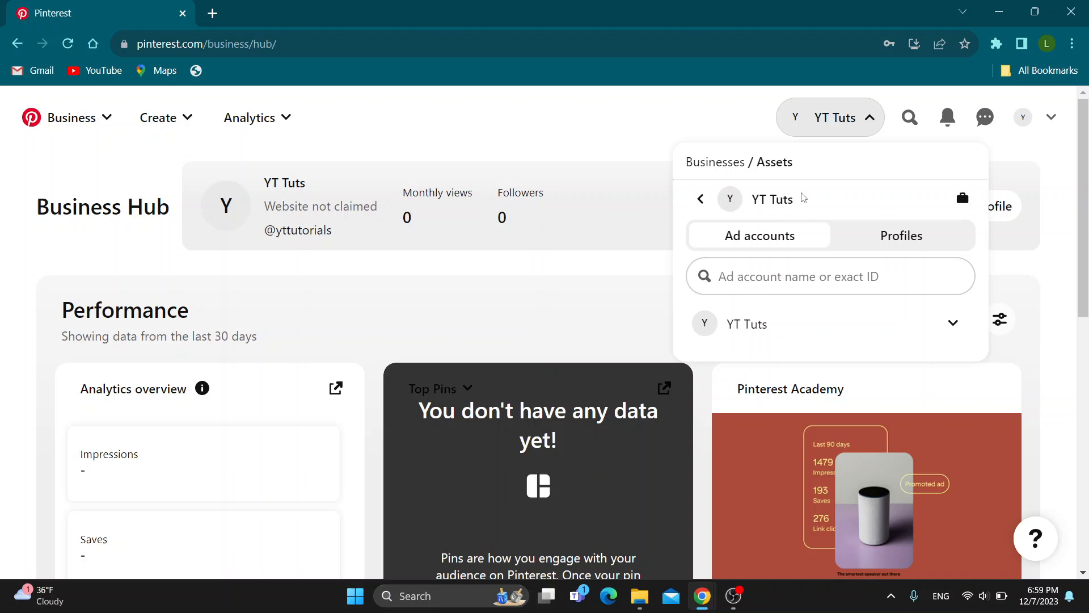
mouse_move(896, 251)
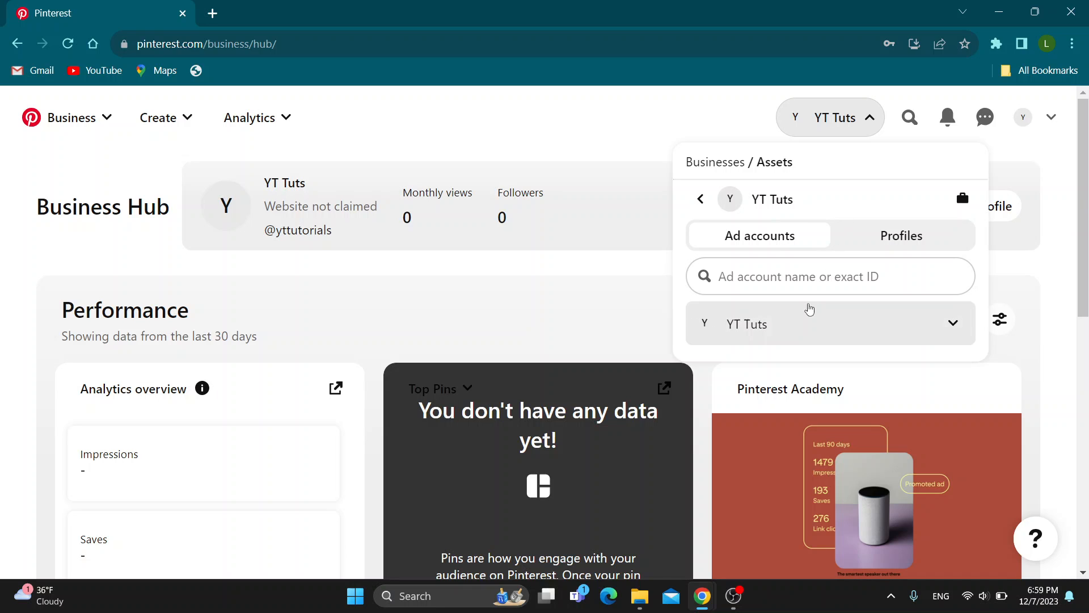
click(829, 324)
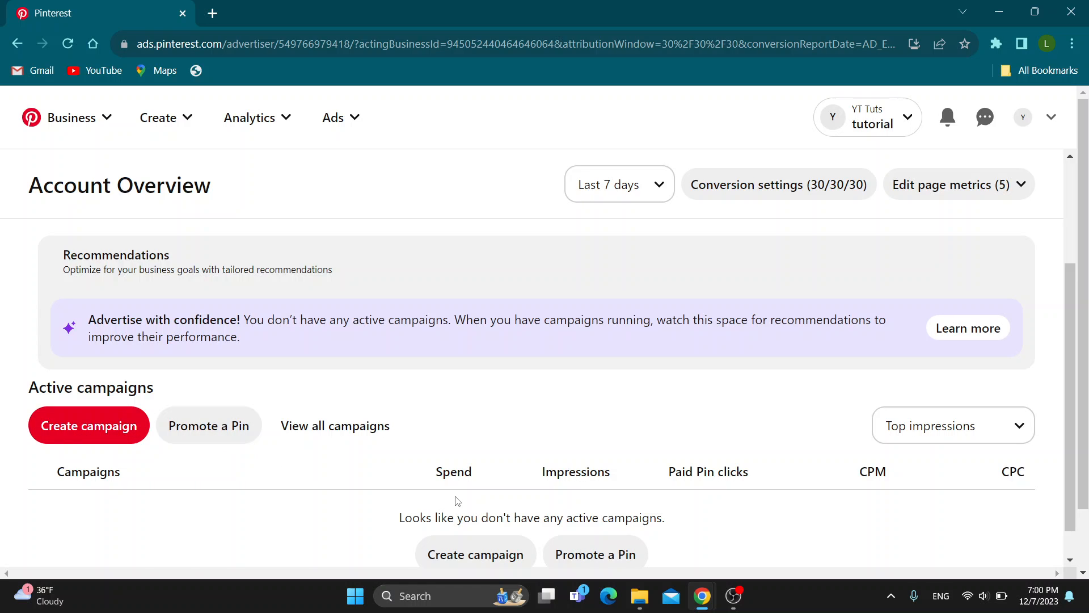
mouse_move(671, 566)
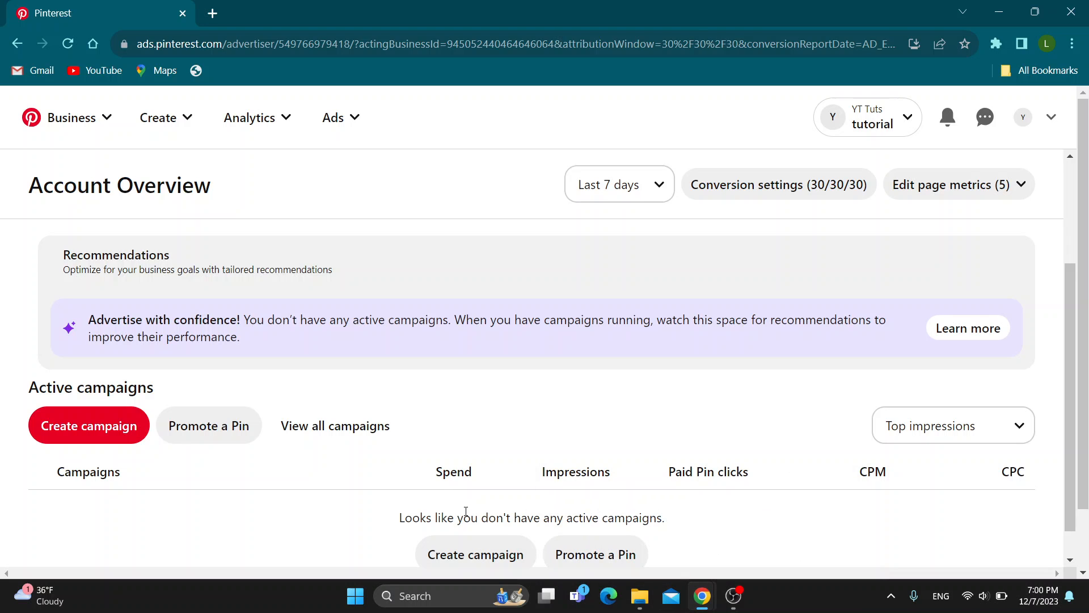
Go from the Account Overview to the full campaigns reporting table
click(334, 426)
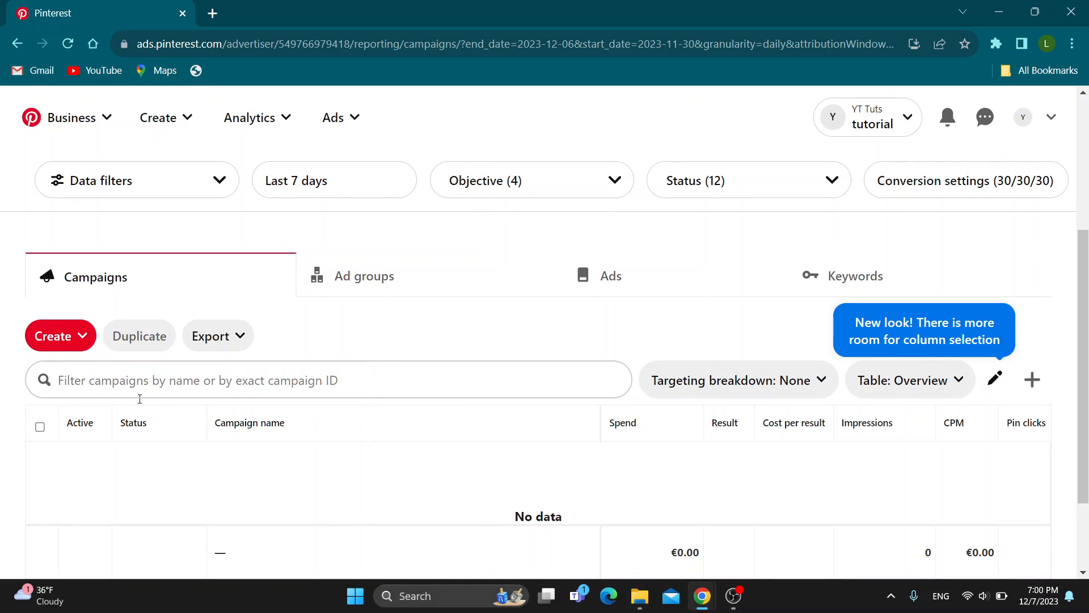
mouse_move(218, 335)
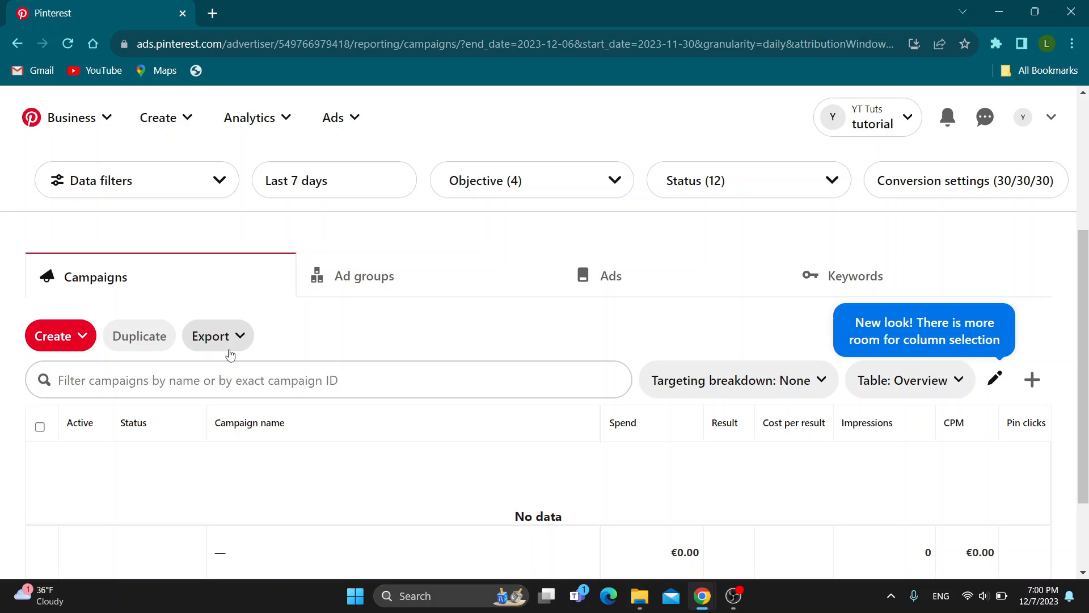
mouse_move(332, 410)
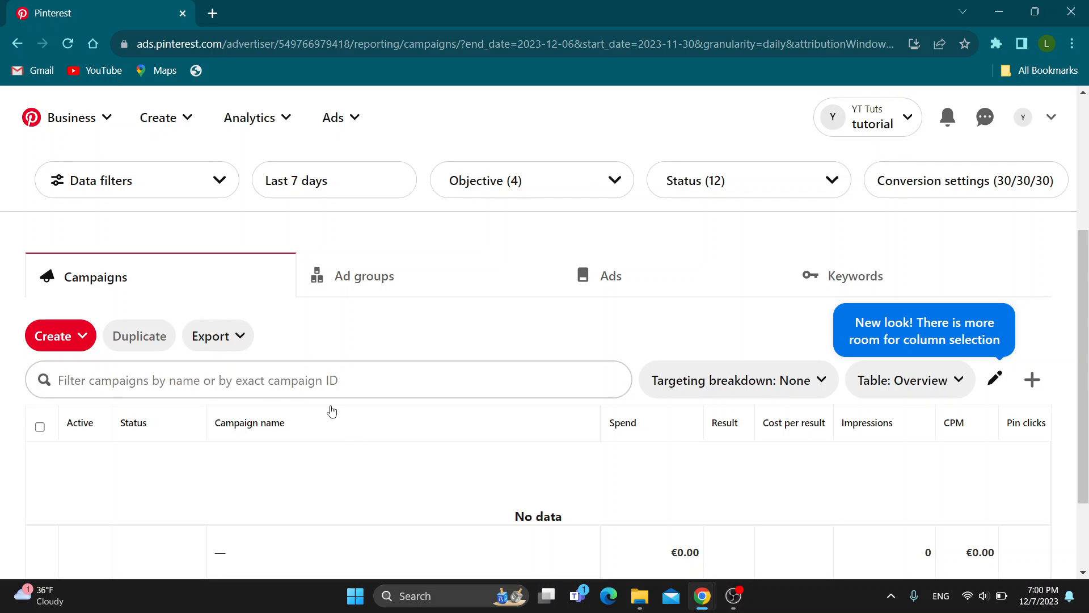
Review the empty campaigns table, then return to Business Hub via the Business menu
scroll(down, 3)
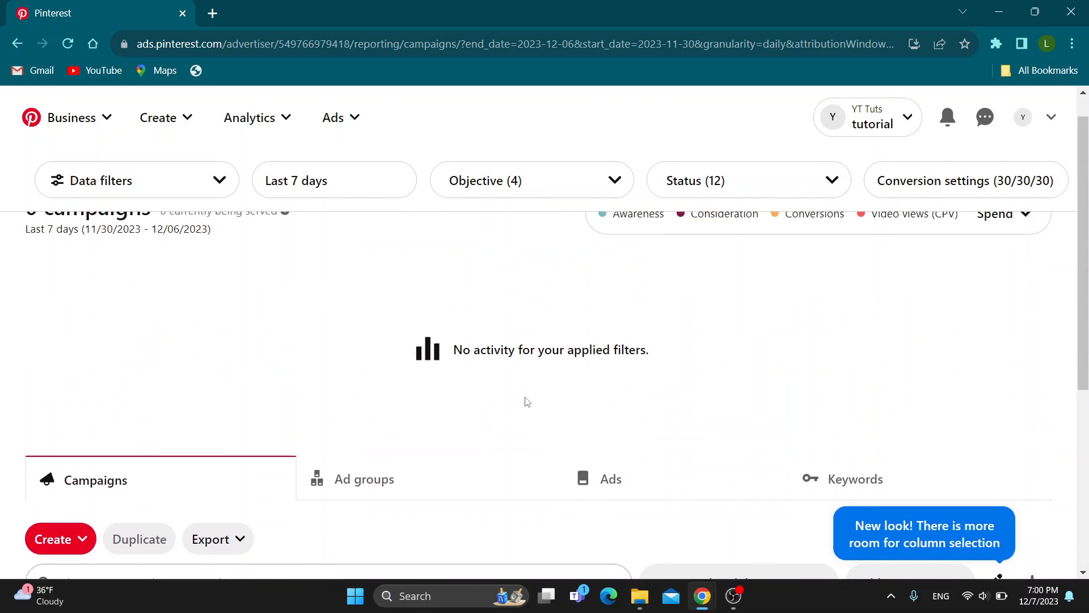
scroll(down, 3)
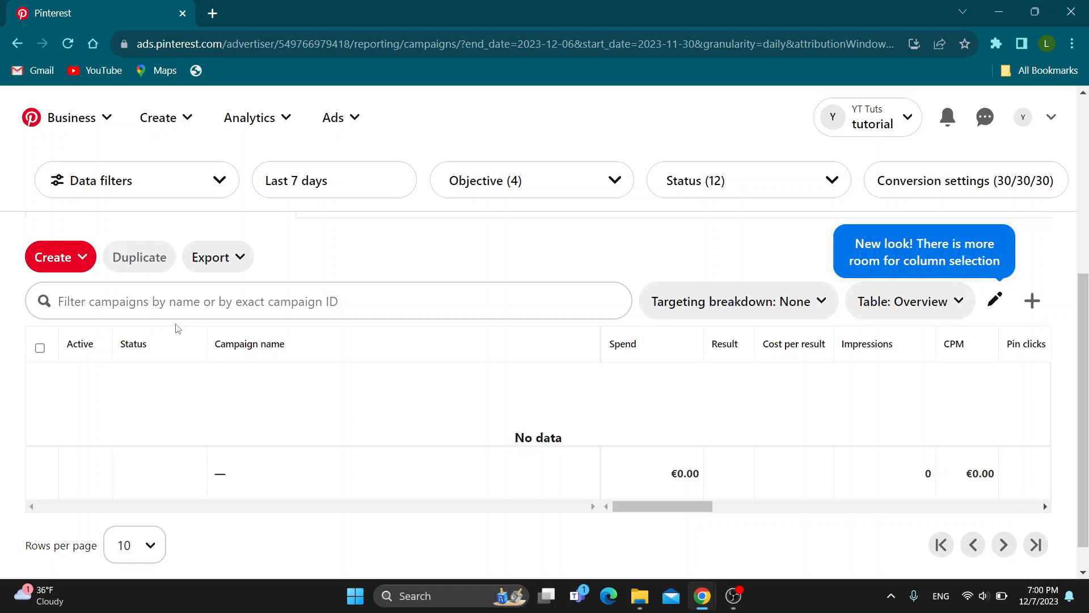
mouse_move(342, 349)
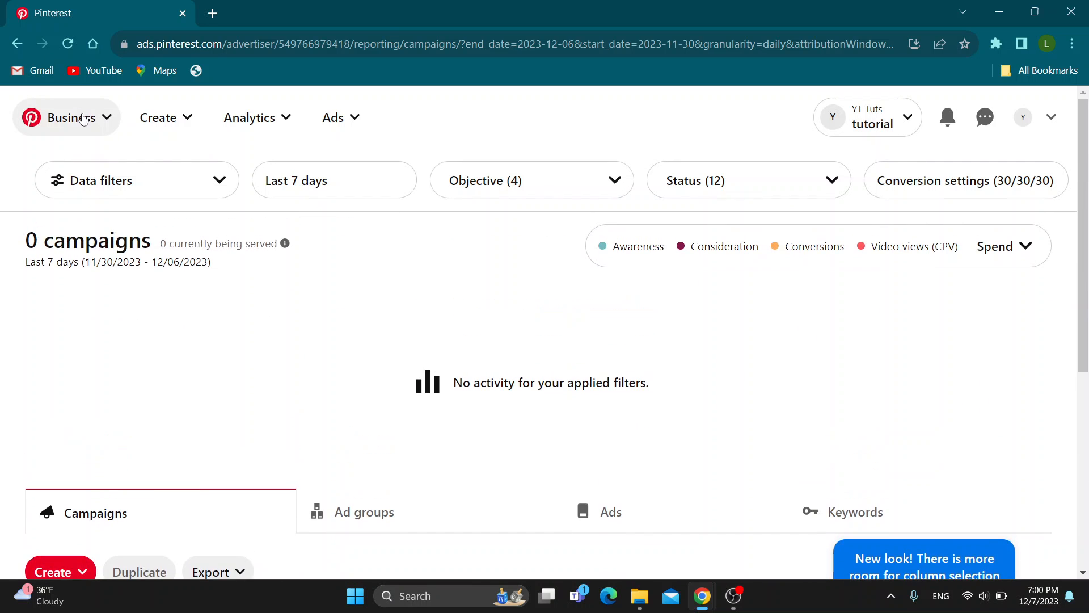
click(67, 116)
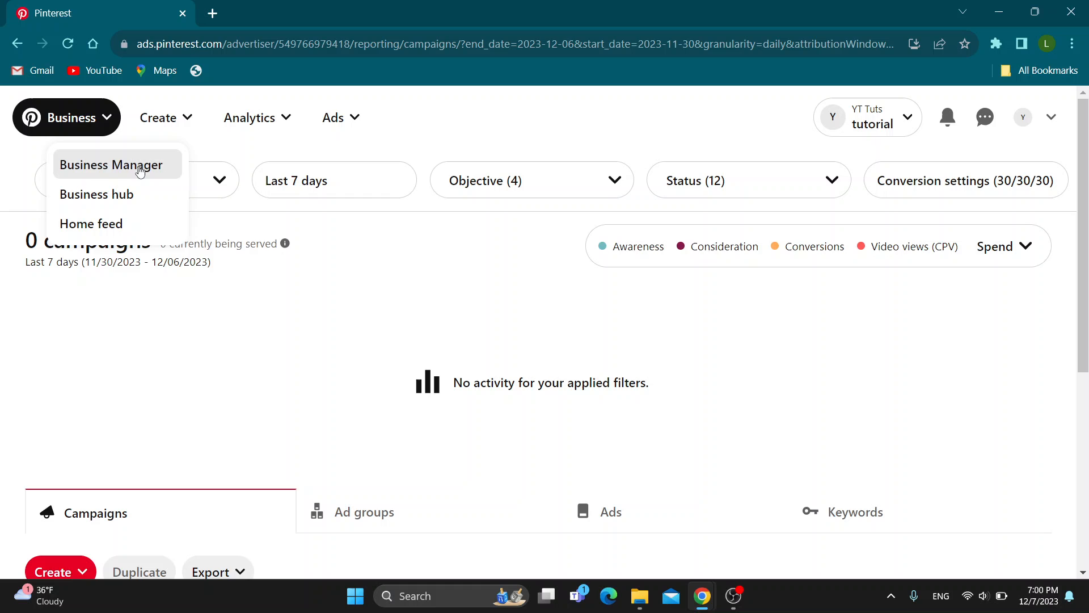
click(96, 194)
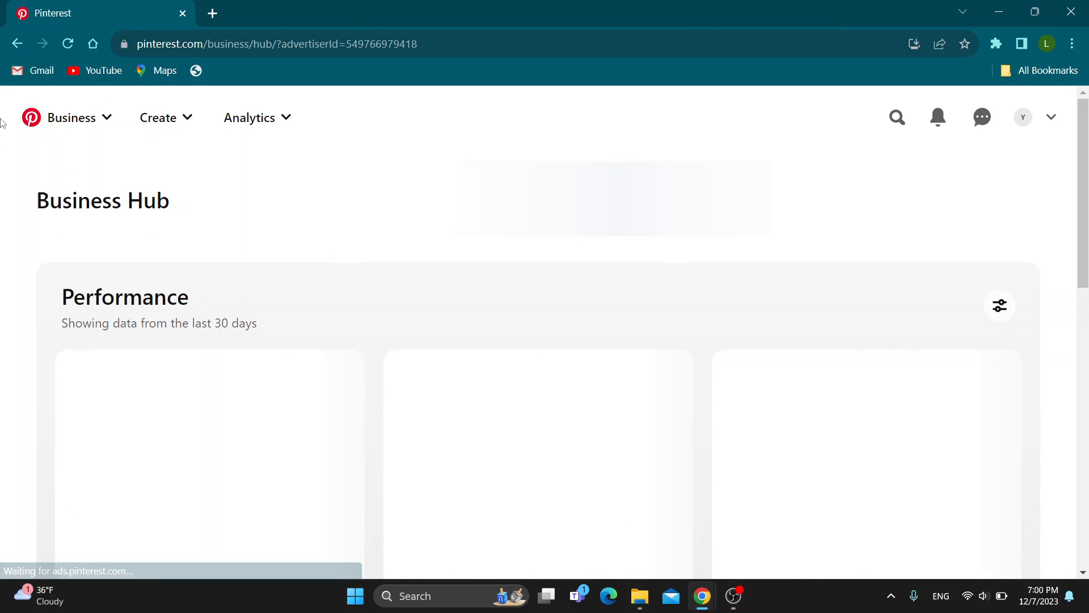